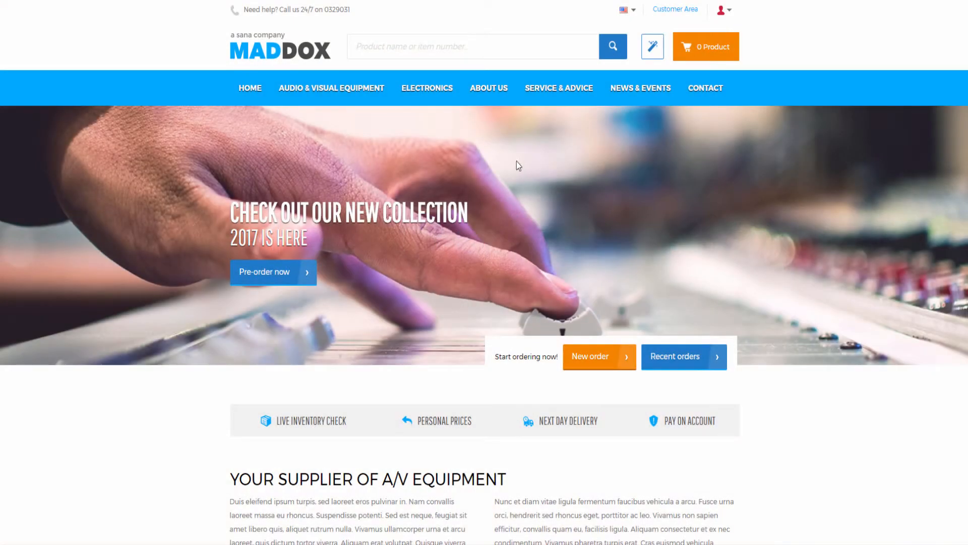
mouse_move(426, 88)
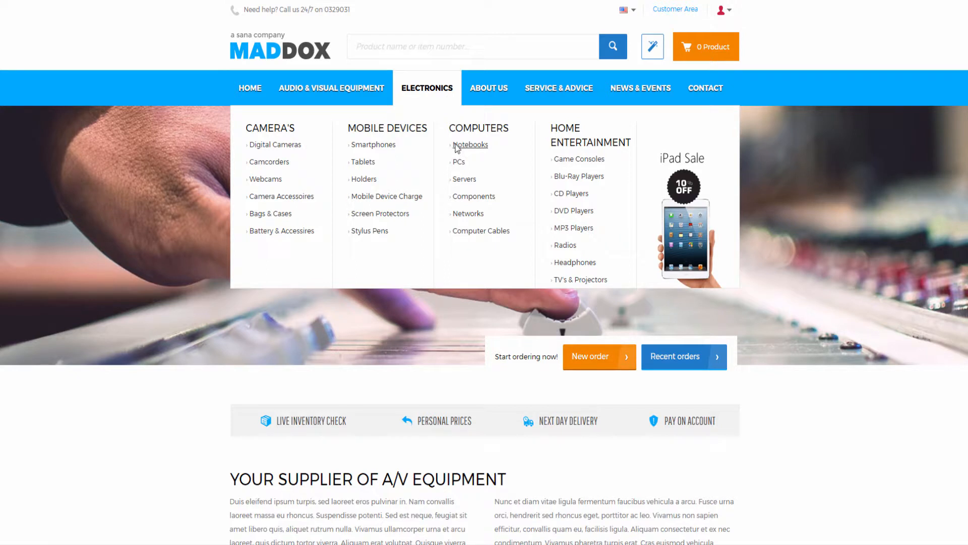
- Add the Sony VAIO SVE1513K1E notebook to the cart and check out with FedEx delivery and card payment
click(471, 144)
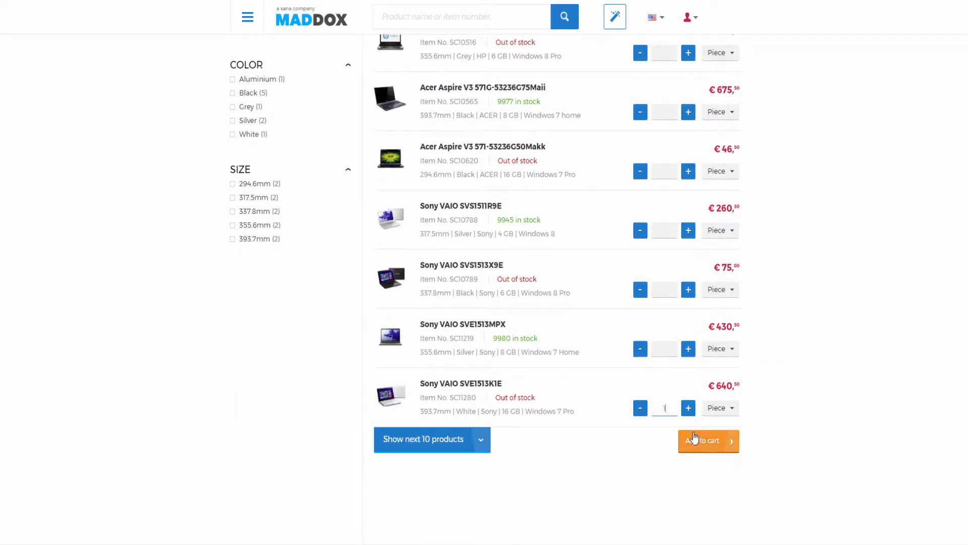
click(708, 441)
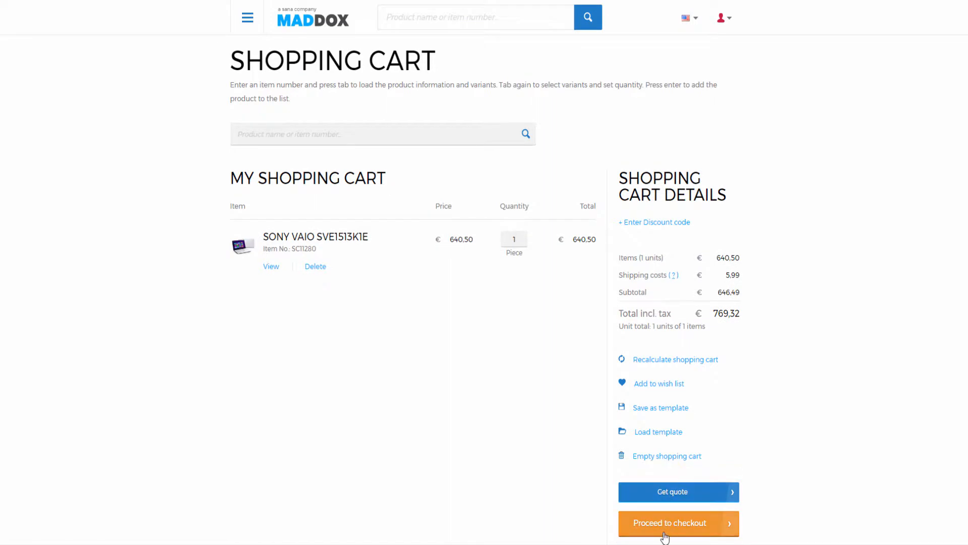
click(678, 522)
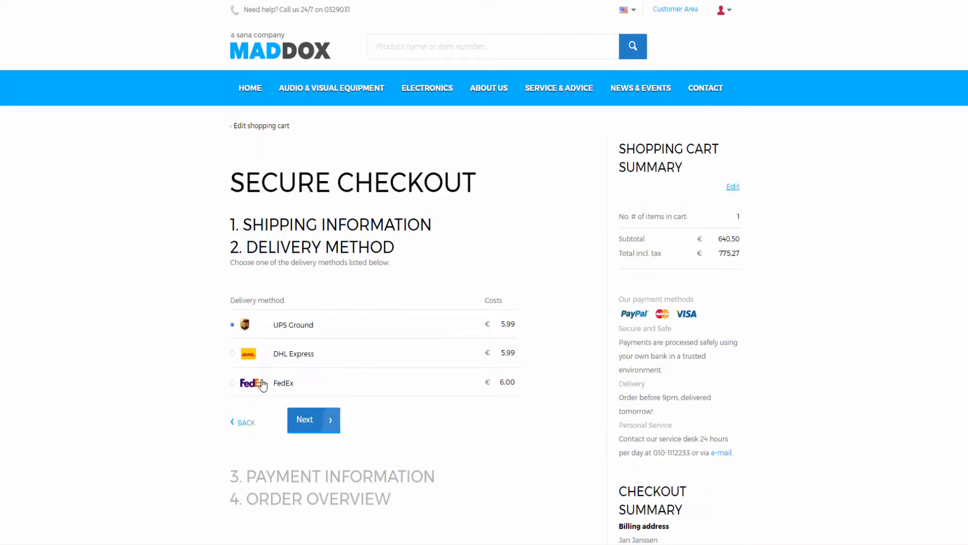
click(231, 383)
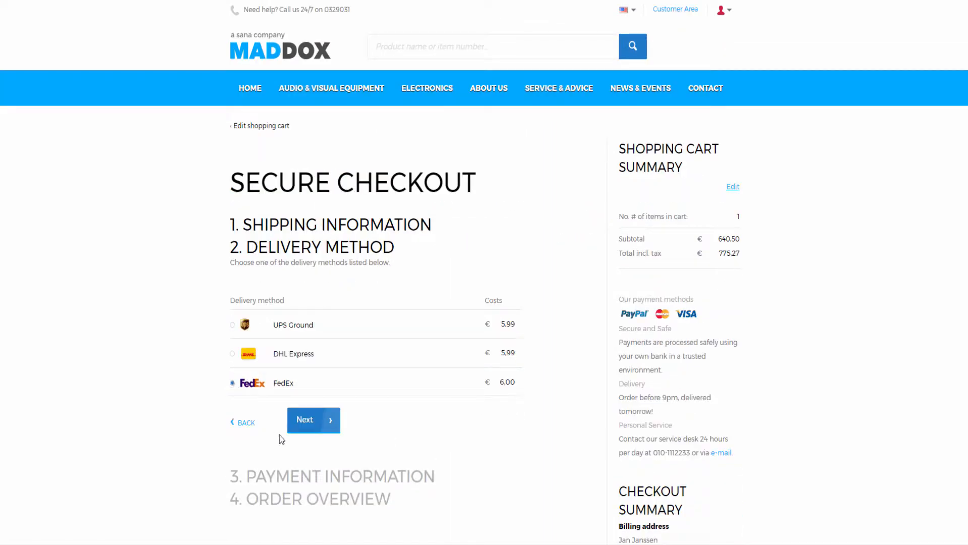
click(313, 420)
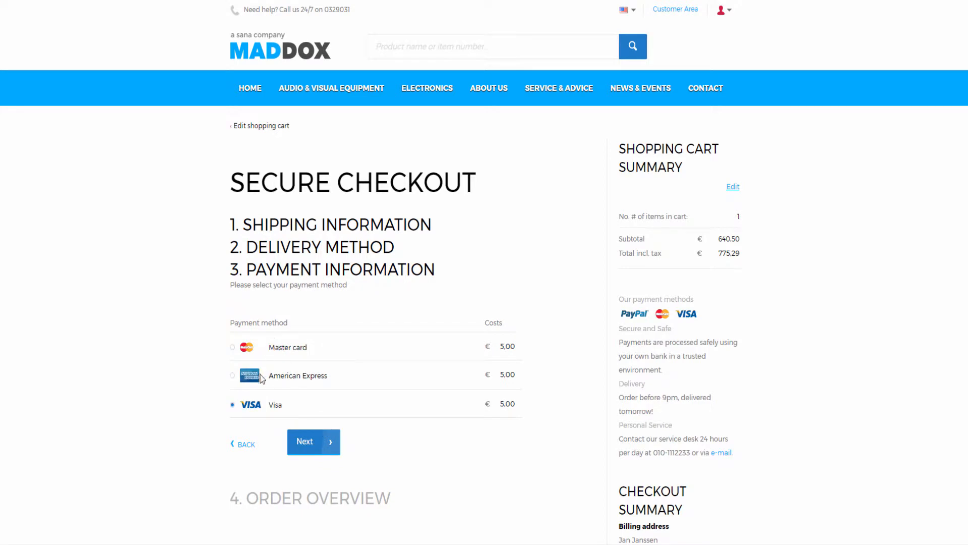
click(314, 440)
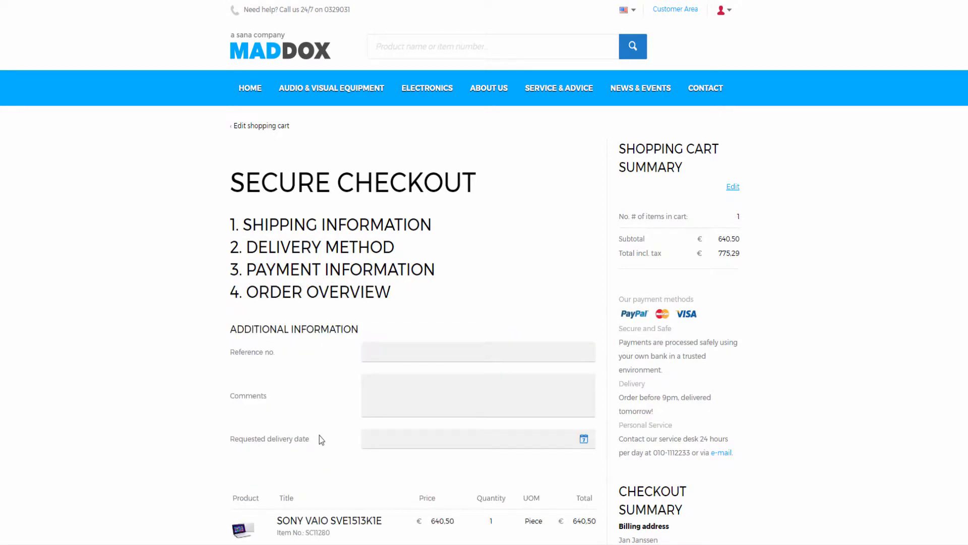
- Enter reference 34853934, comment 'demo comment' and delivery date 5/31/2017, then pay
text(3485393)
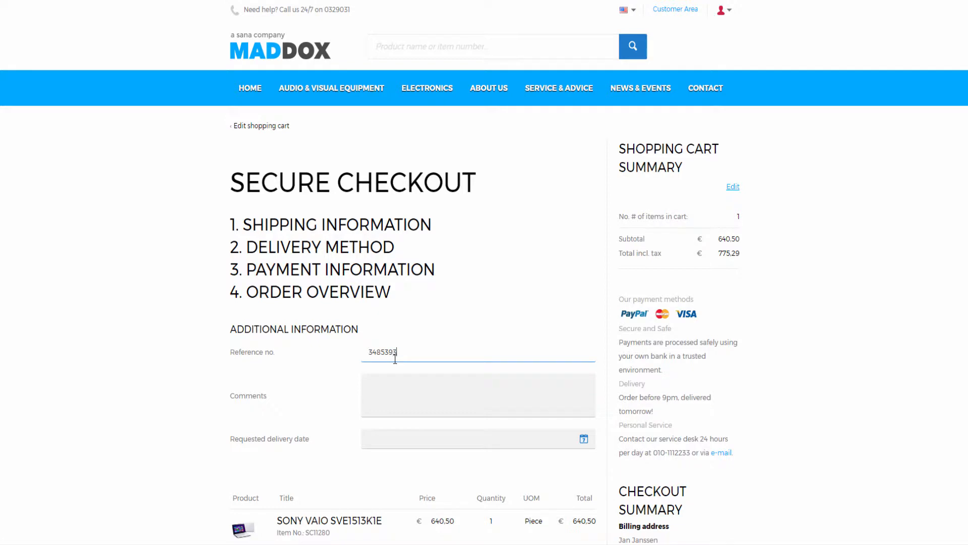
text(demo)
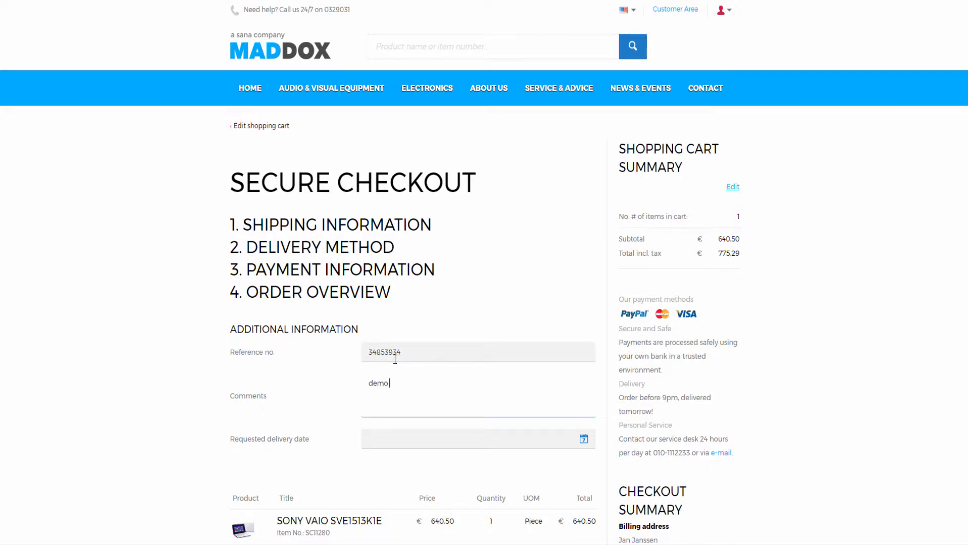
text(comment)
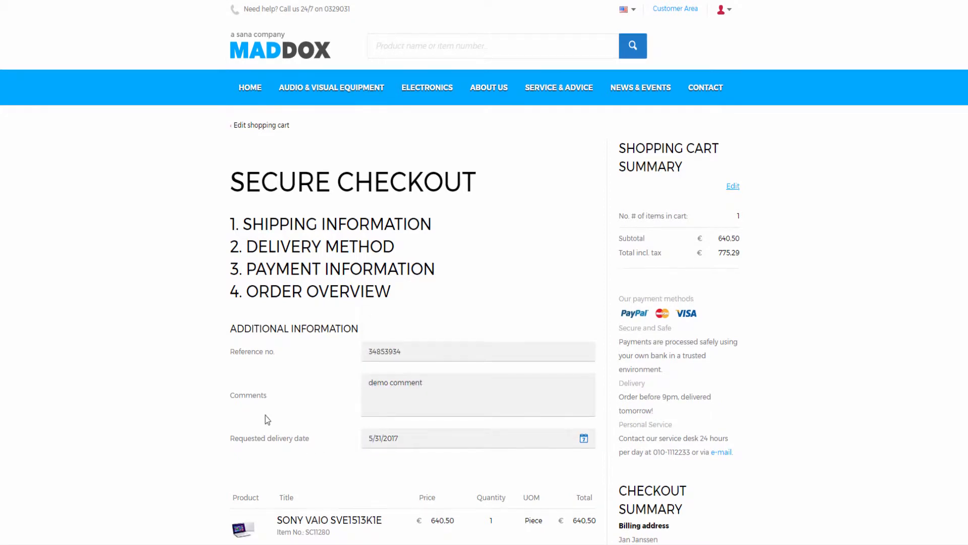
scroll(down, 3)
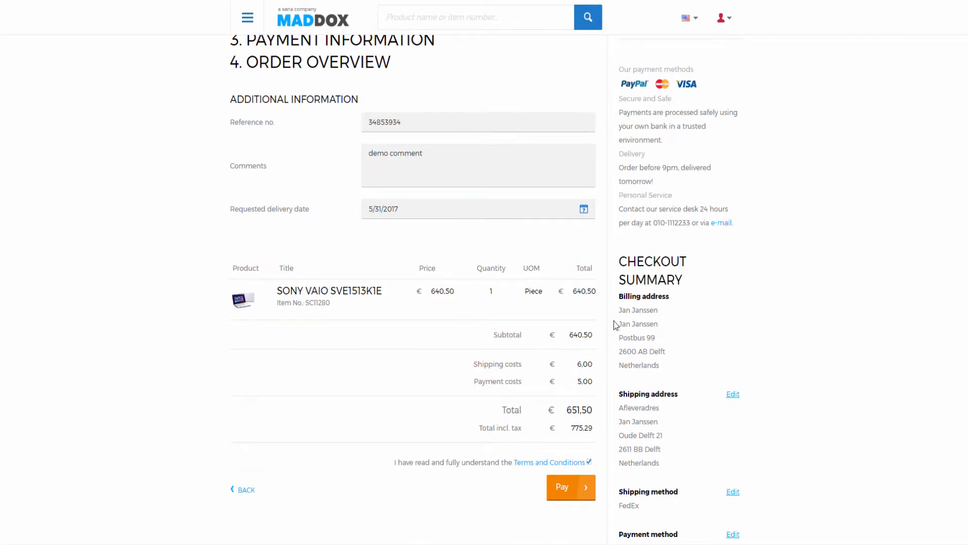
click(569, 487)
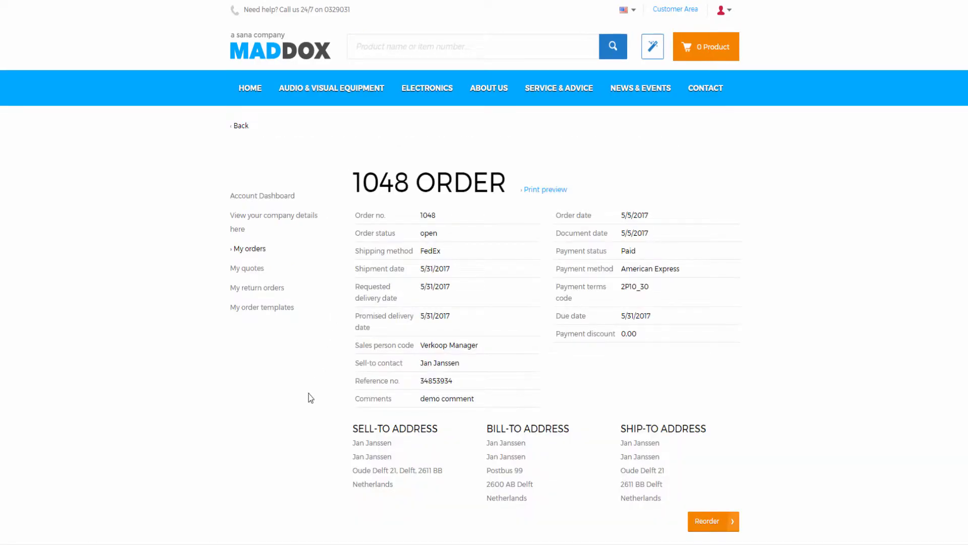
- Scroll through order 1048's details and line items
scroll(down, 3)
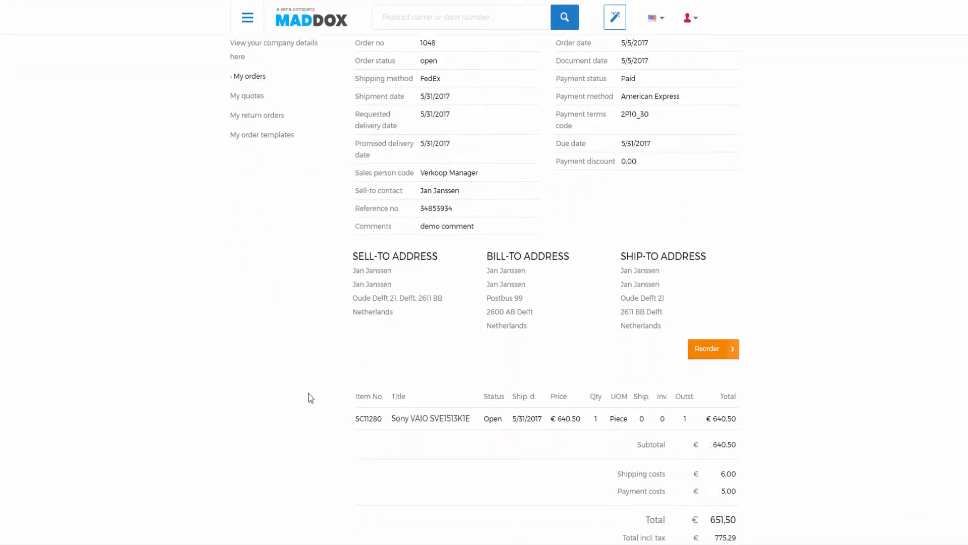
scroll(down, 3)
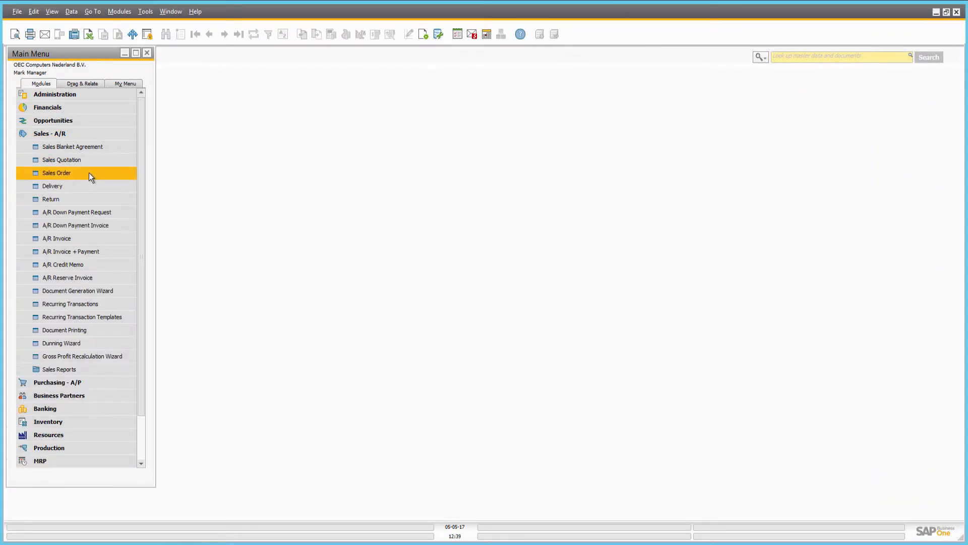
- Open sales order 1048 for Jan Janssen and show its Web Store fields
double_click(56, 173)
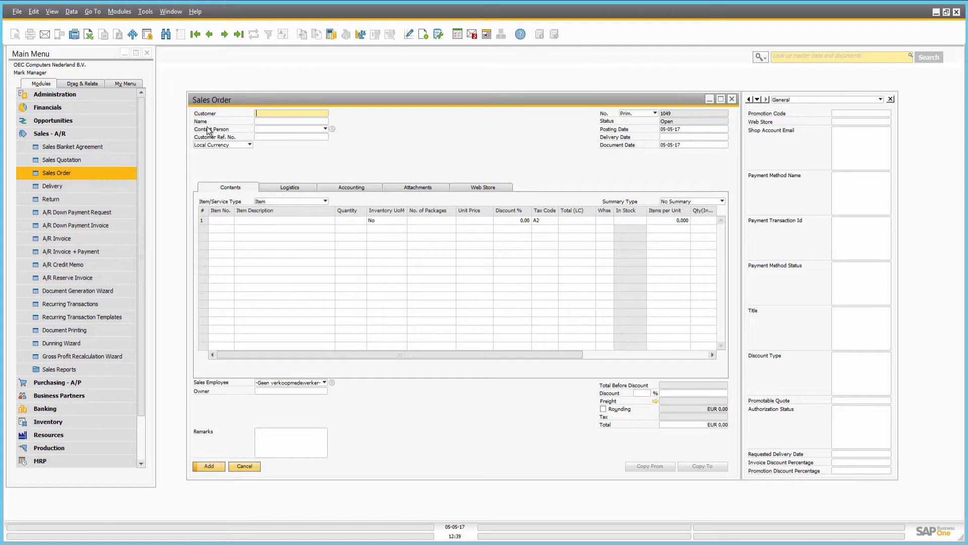
click(238, 34)
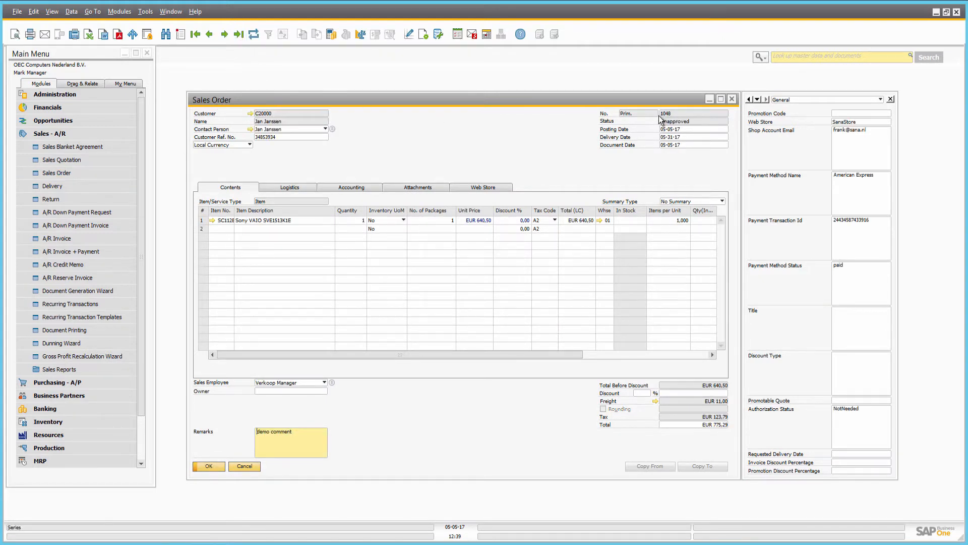
click(481, 187)
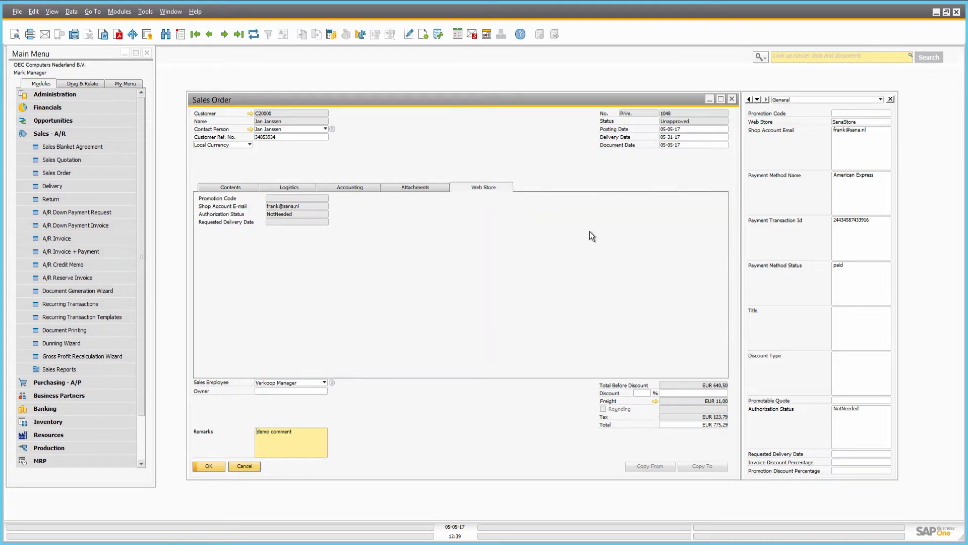
mouse_move(666, 216)
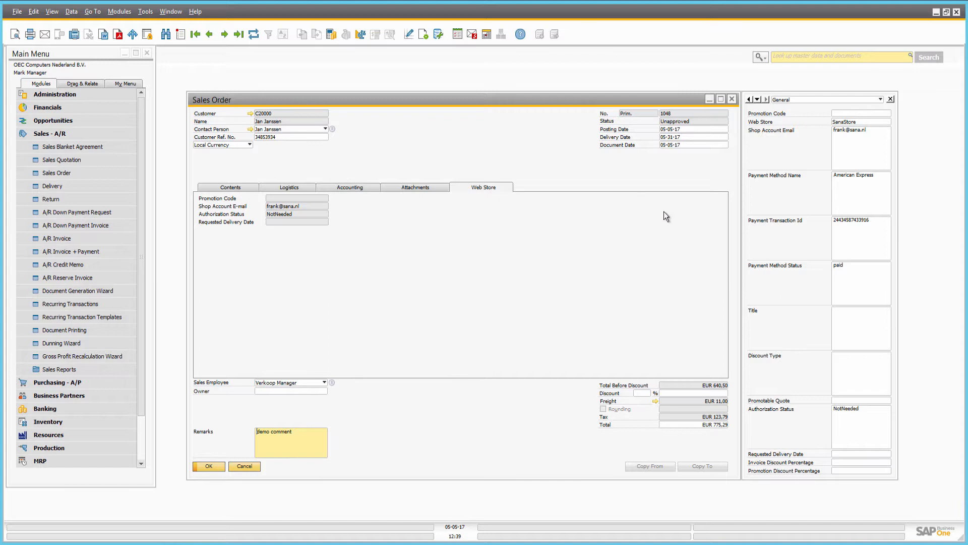
mouse_move(781, 482)
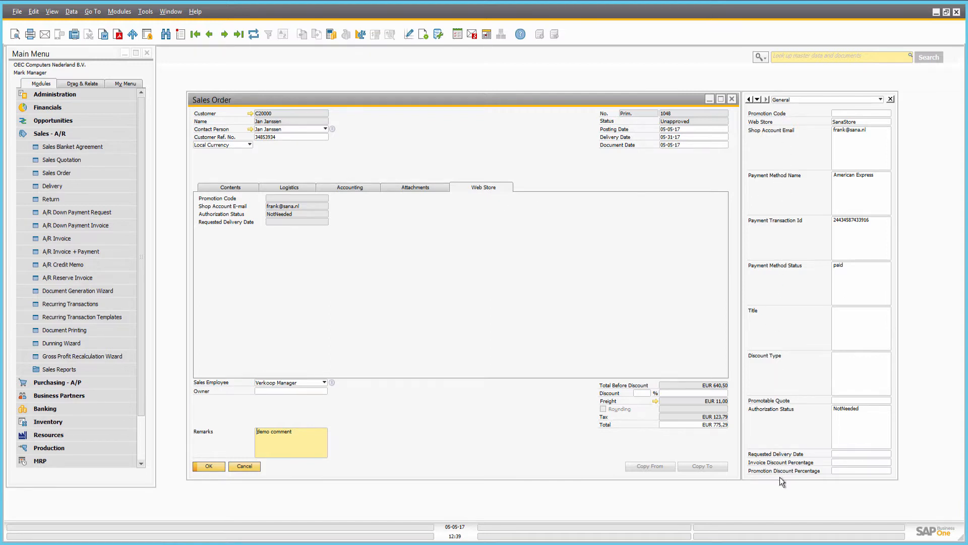
mouse_move(302, 256)
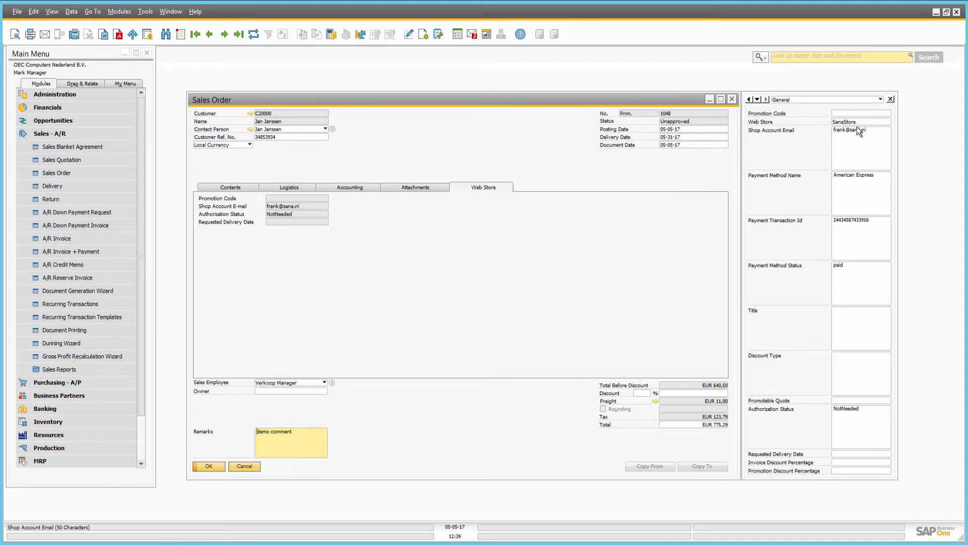
click(860, 121)
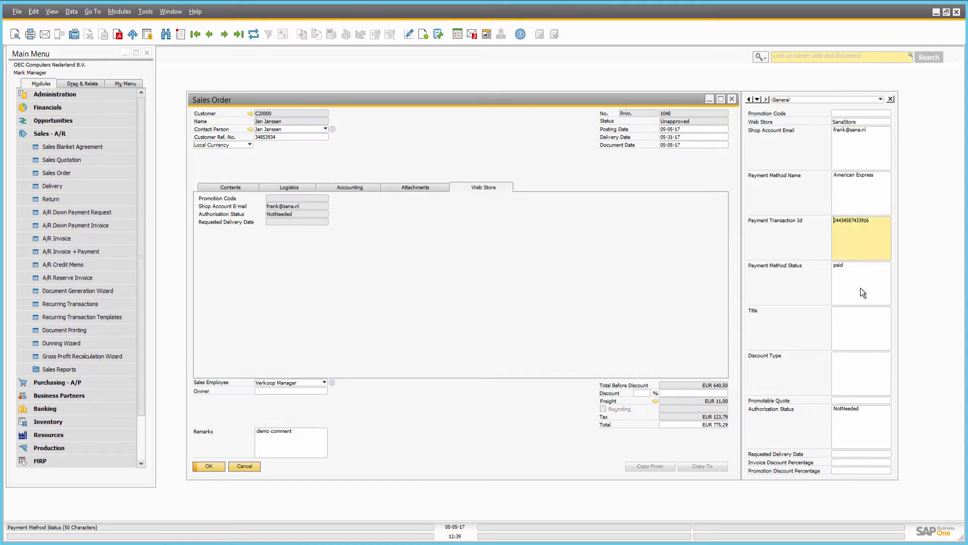
click(861, 283)
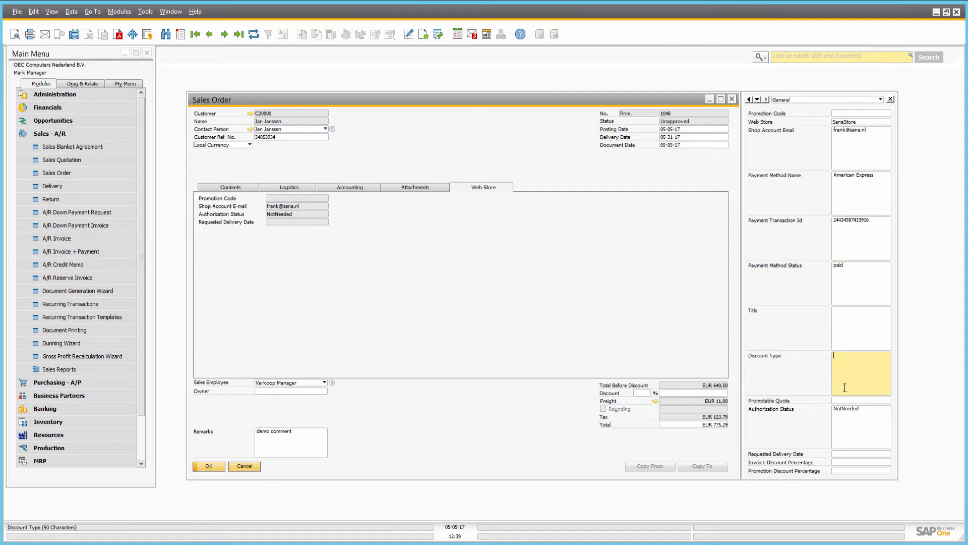
click(860, 470)
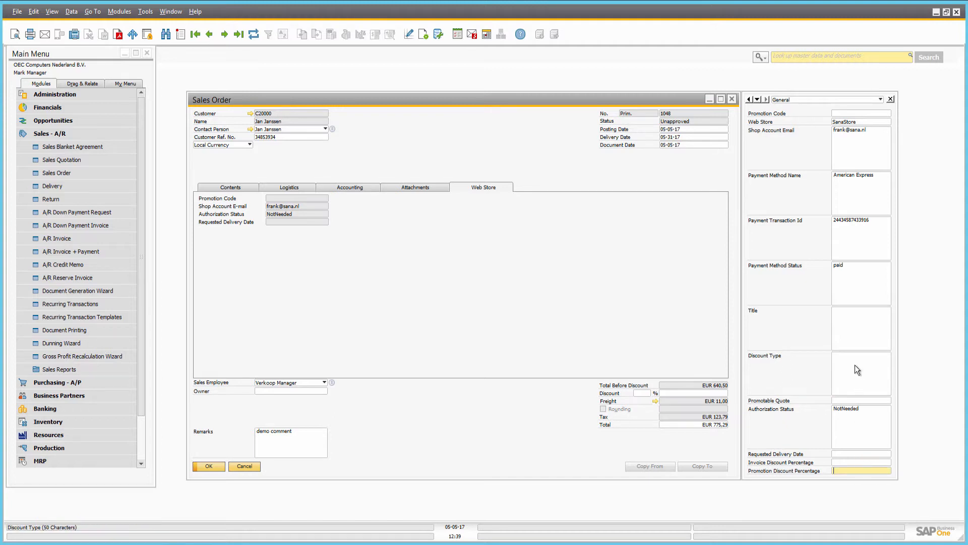
mouse_move(865, 411)
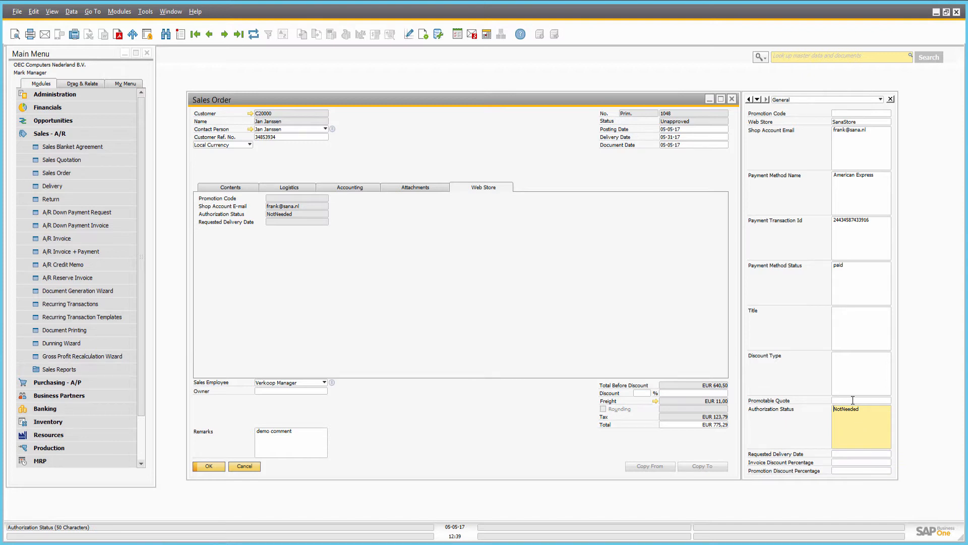
click(861, 399)
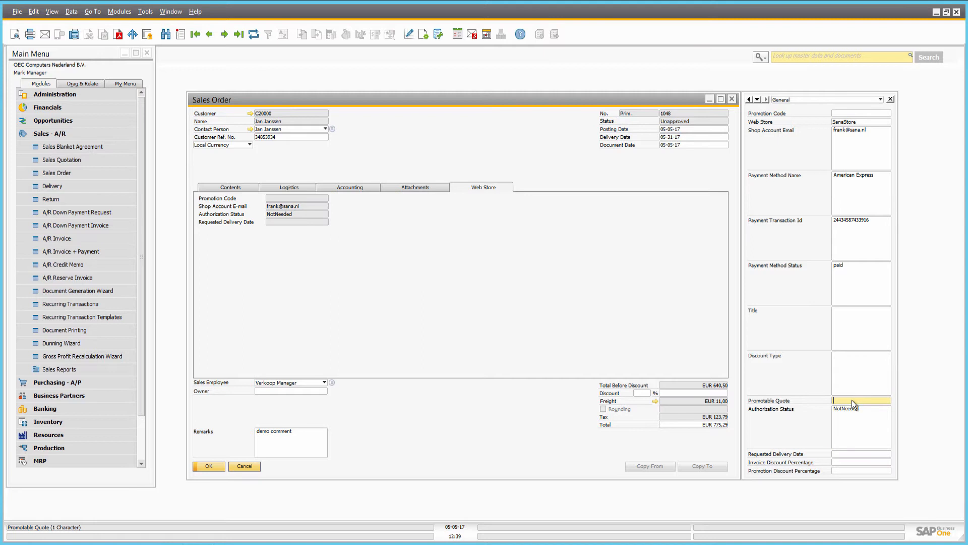
mouse_move(809, 420)
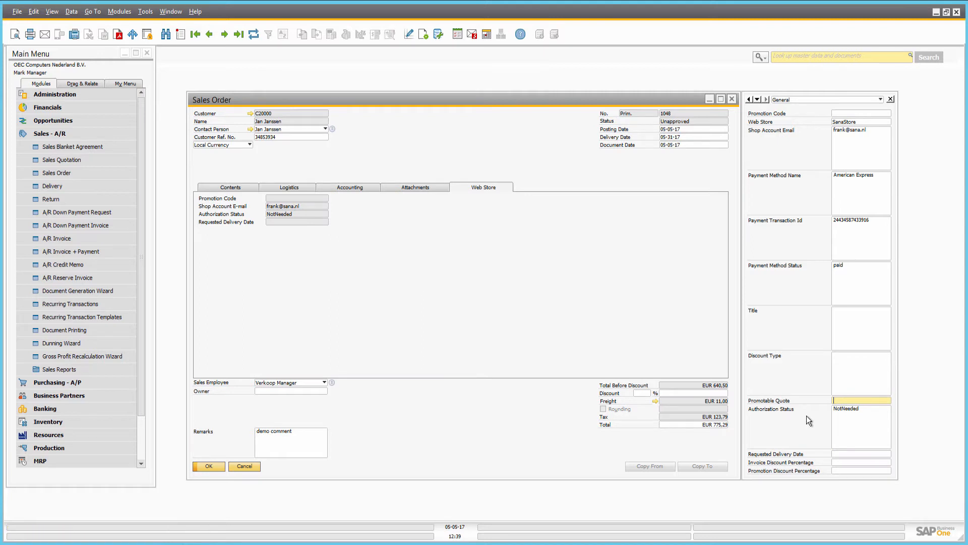
mouse_move(809, 418)
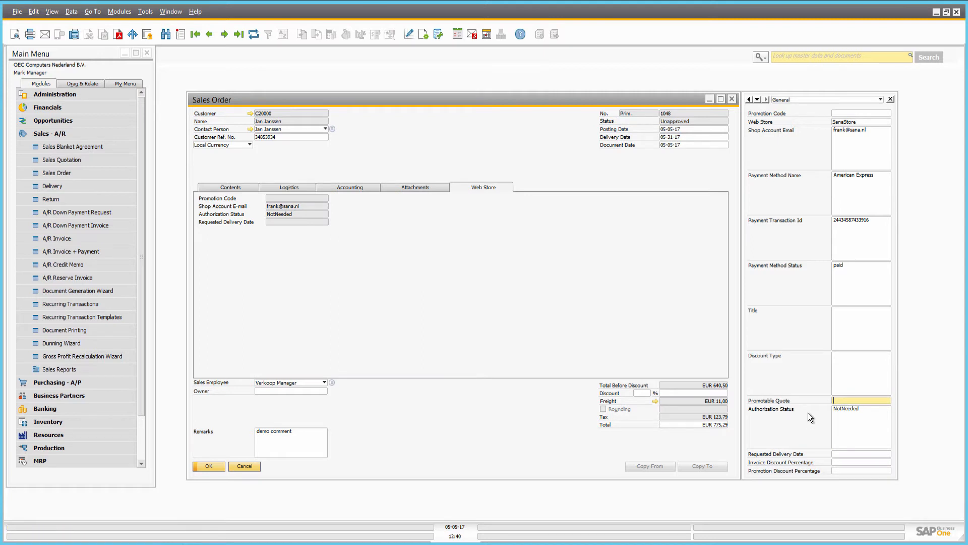
mouse_move(665, 417)
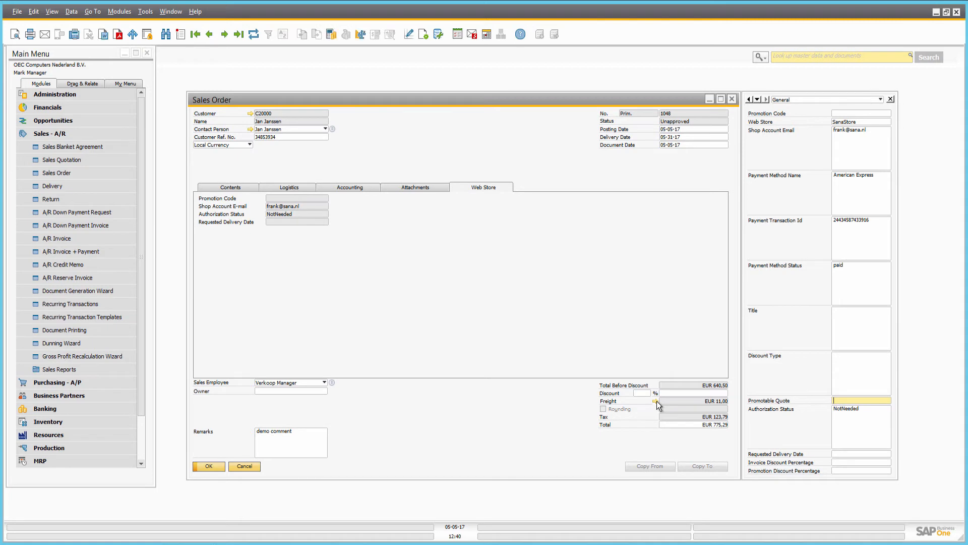
click(655, 401)
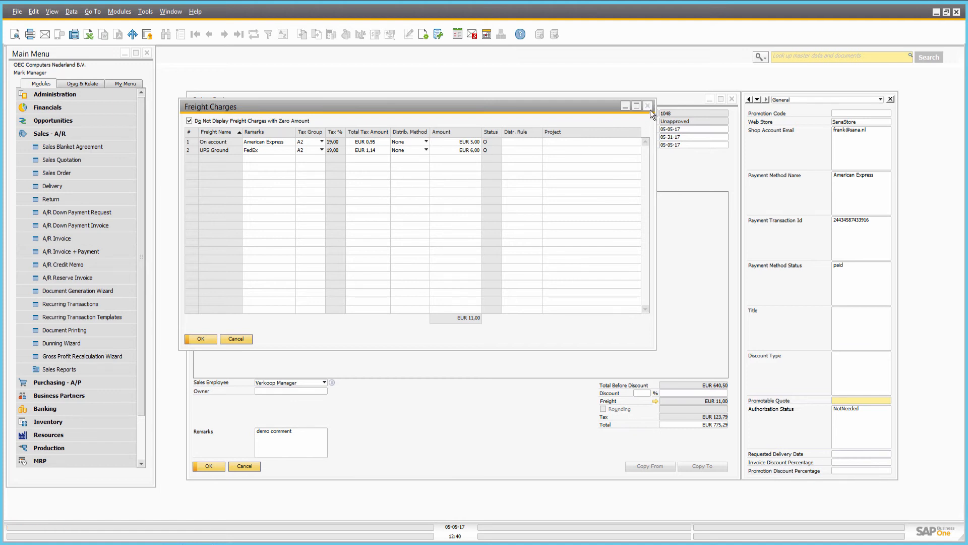
click(648, 106)
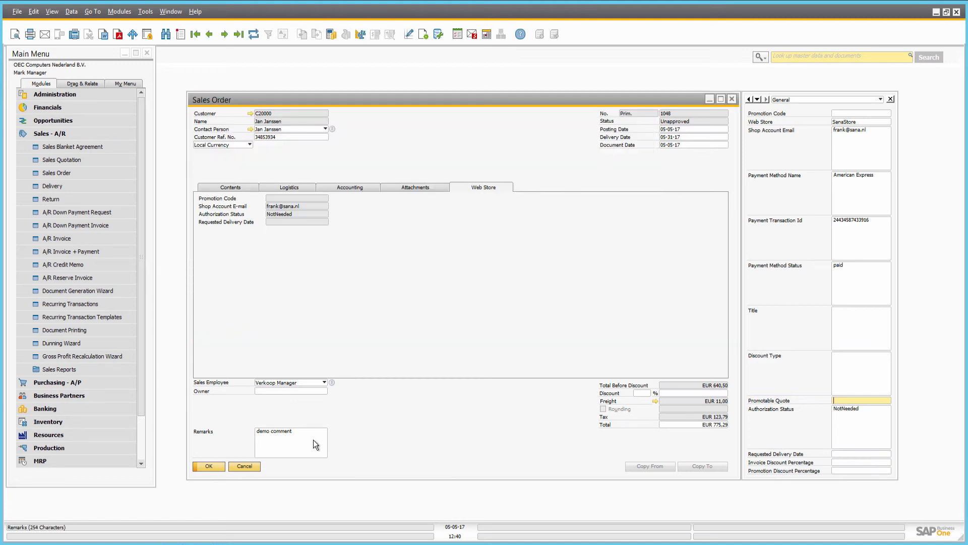
click(290, 442)
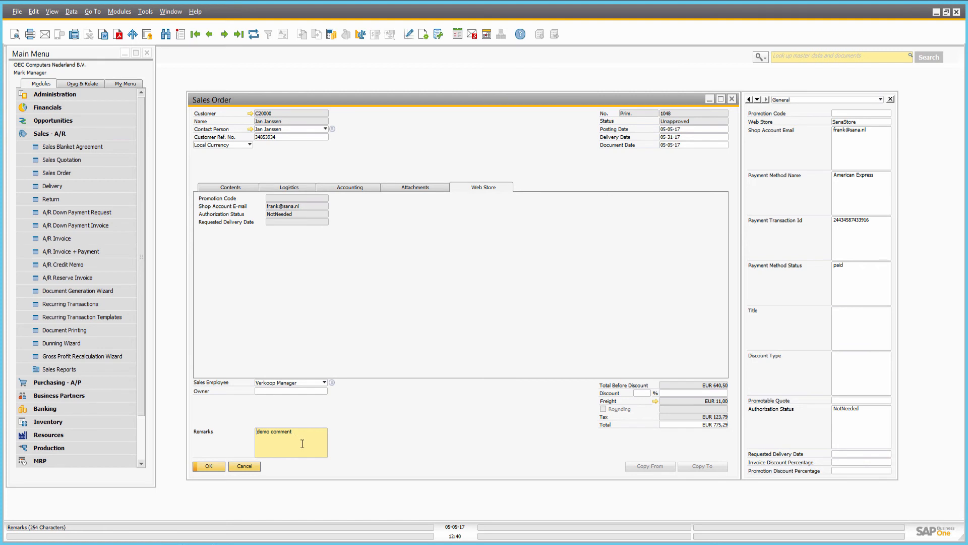
mouse_move(315, 363)
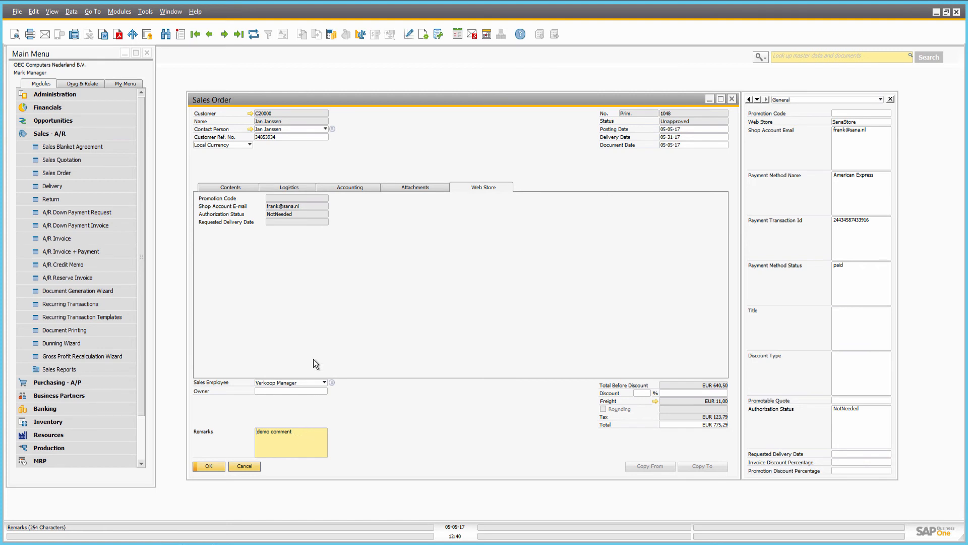